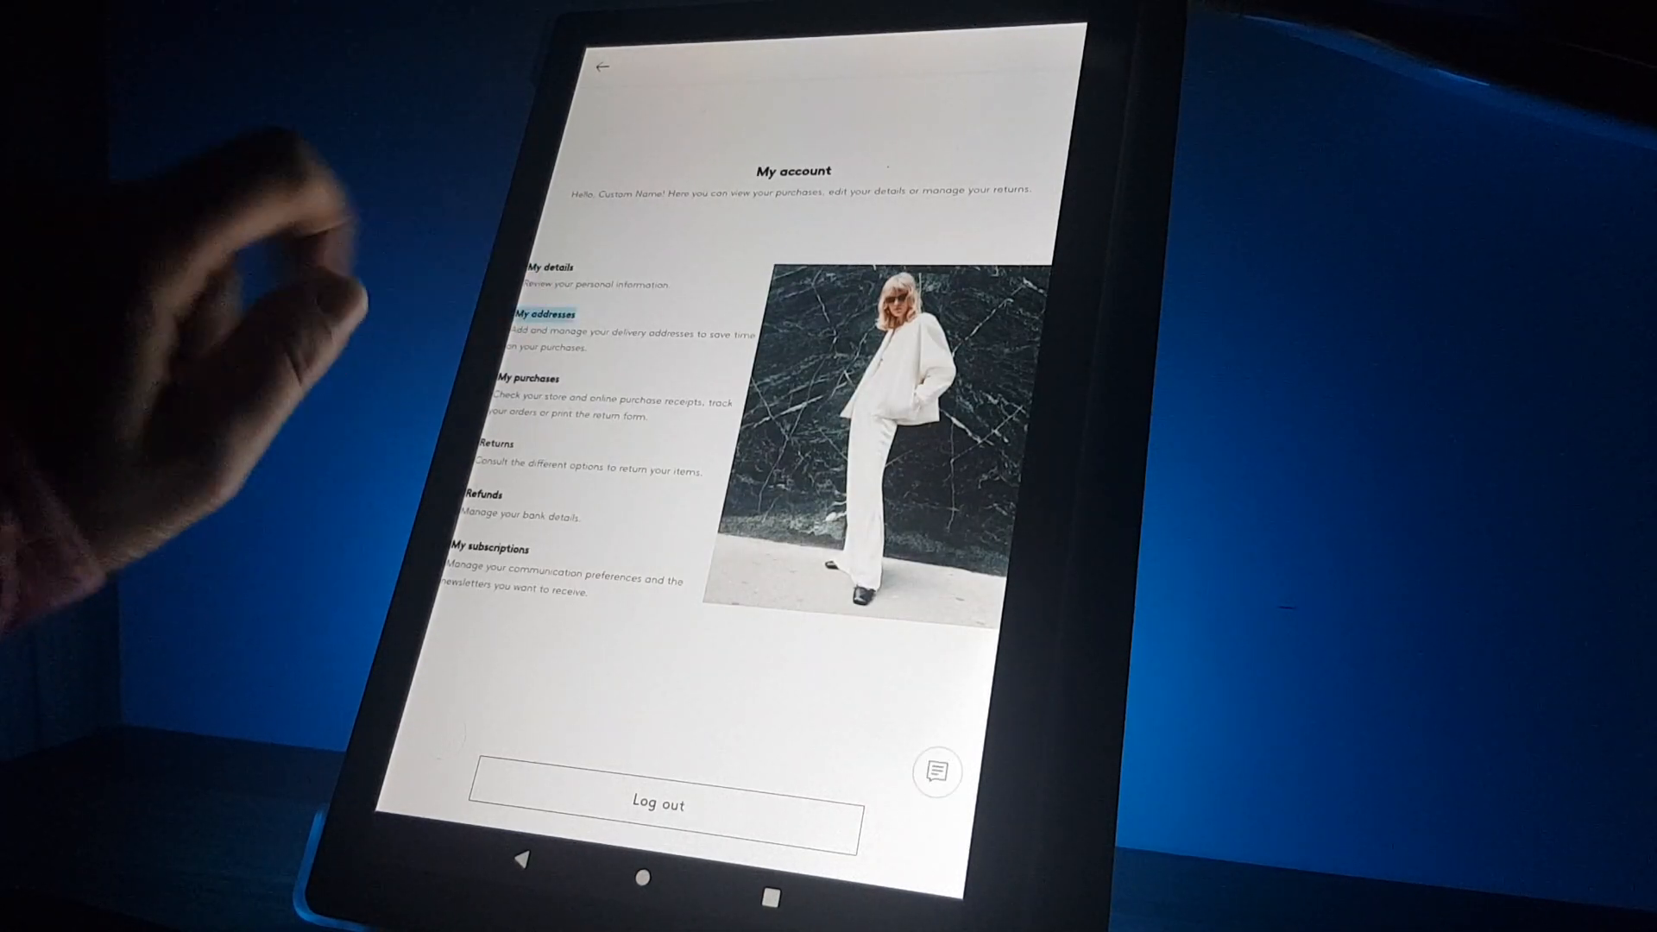
Go from My account to the My addresses list of saved delivery addresses
click(549, 312)
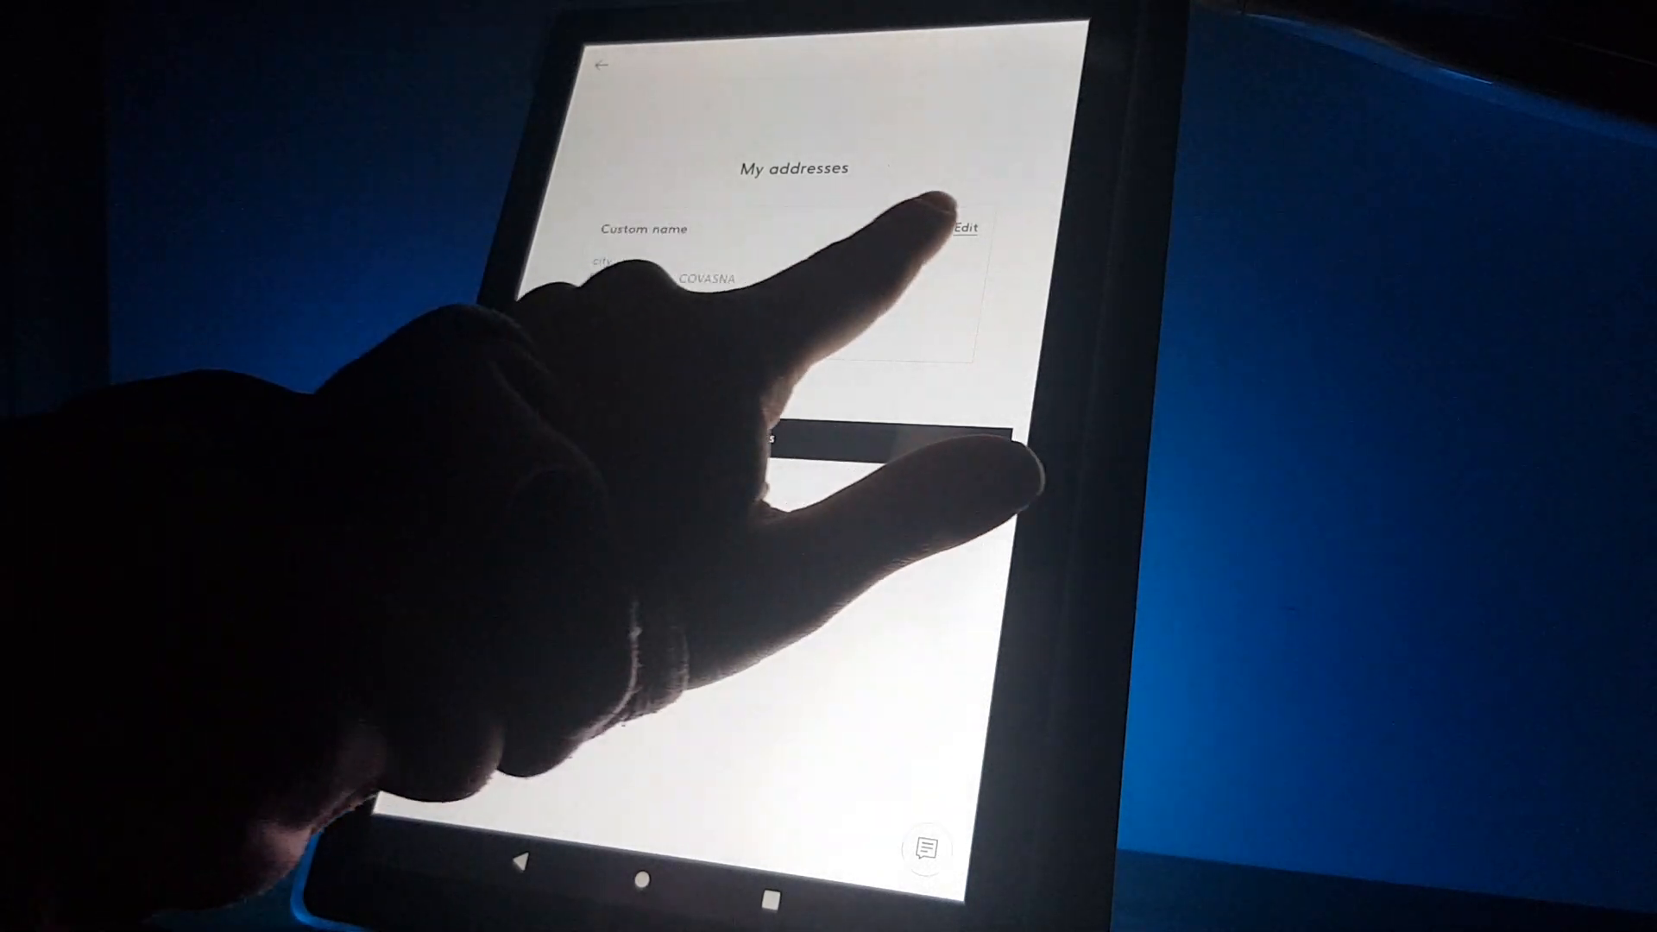
View the saved address's edit form, then back out to My account without saving
click(967, 228)
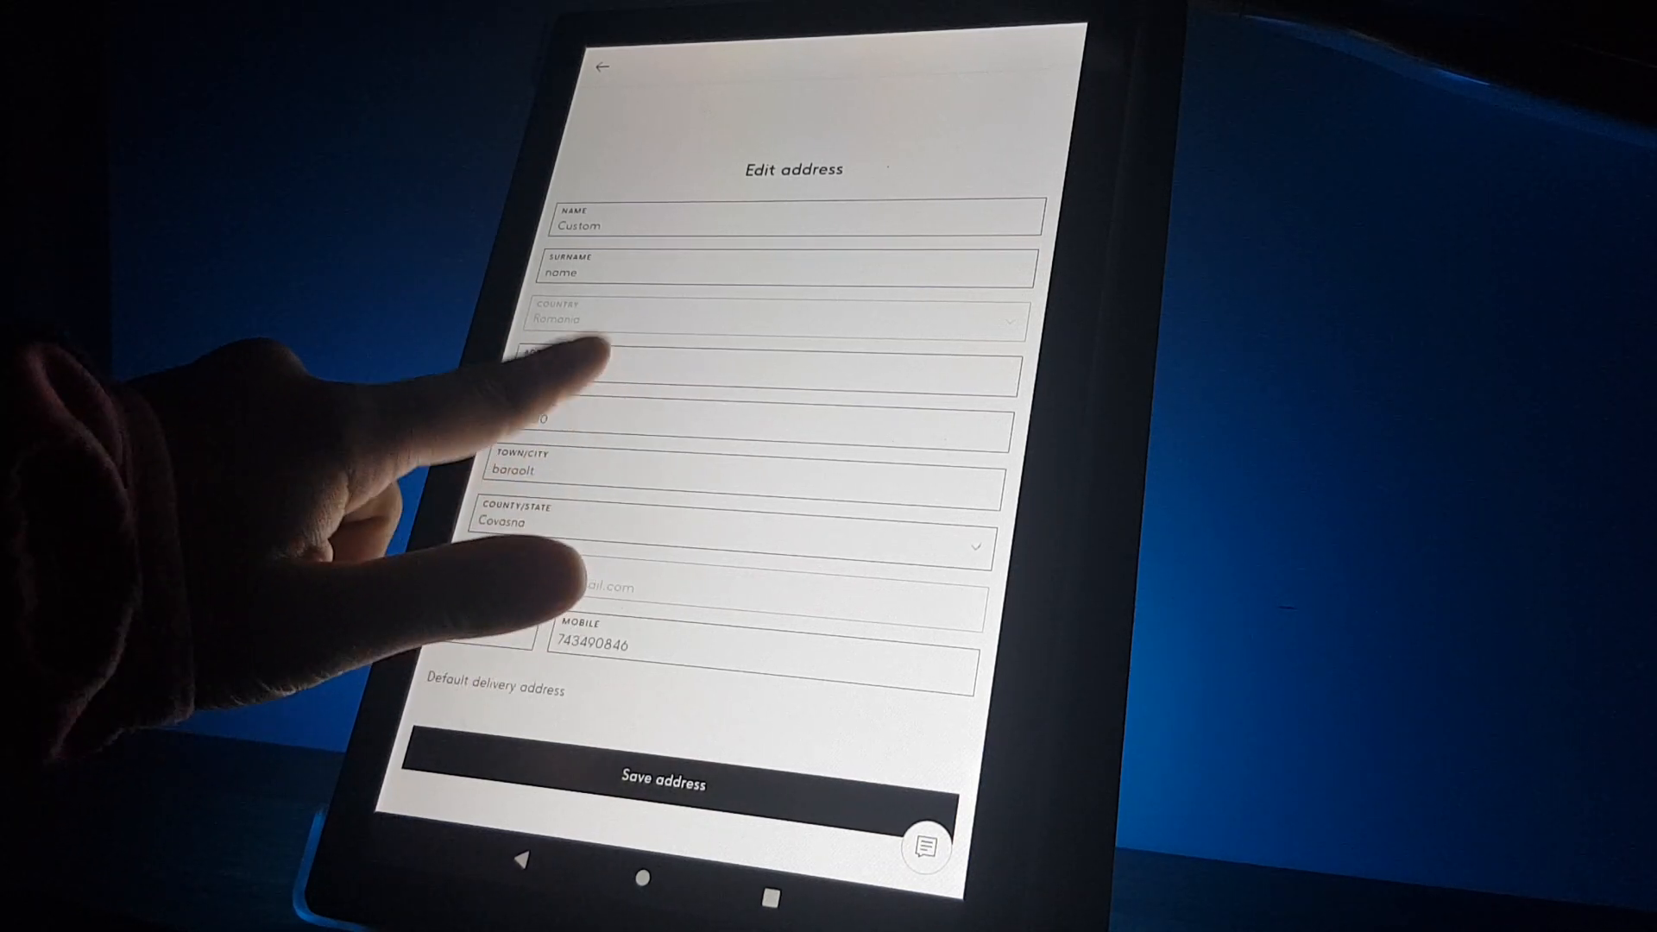
click(741, 378)
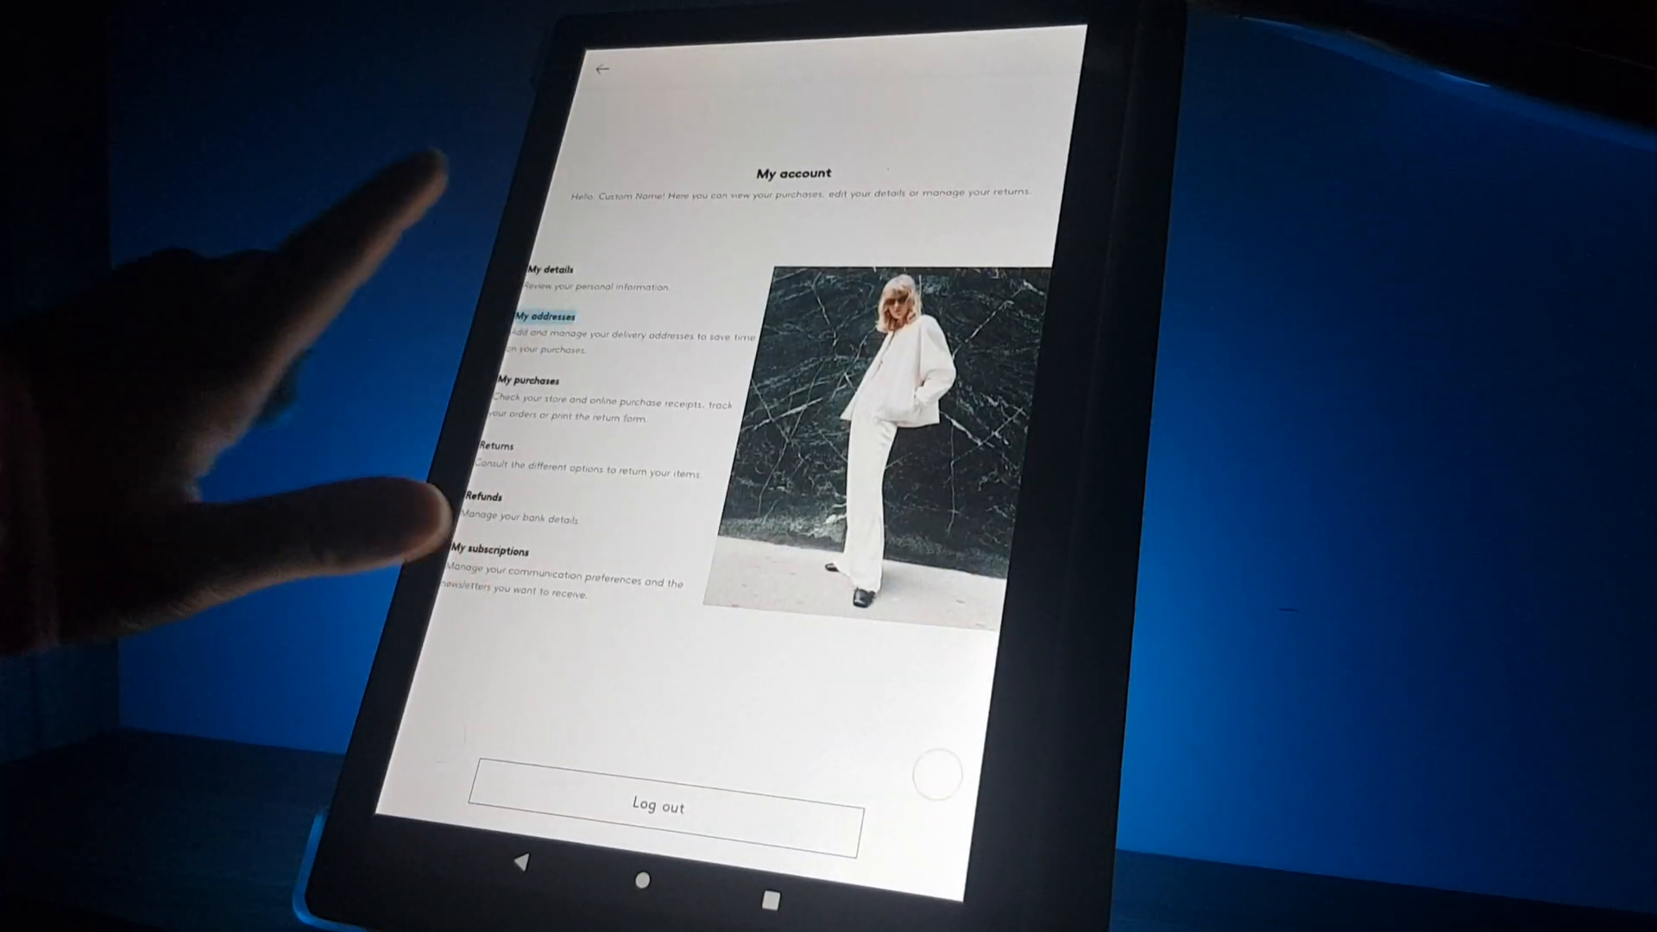
Edit the saved address so its street line reads 'city naema' and save it
click(543, 314)
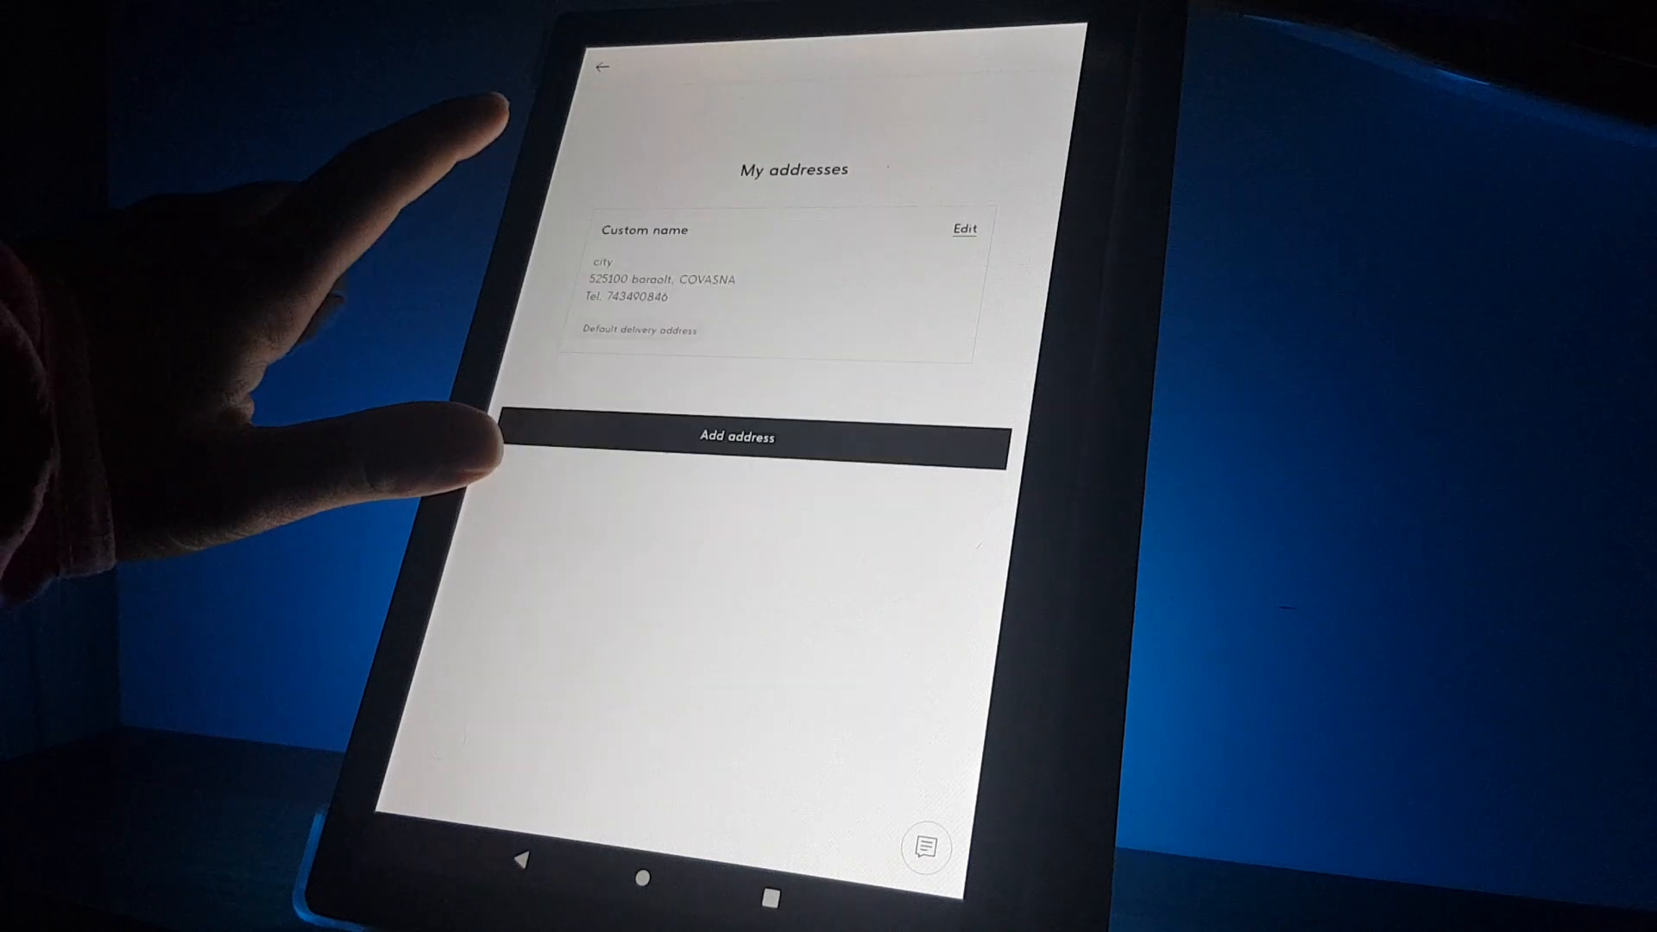
click(963, 228)
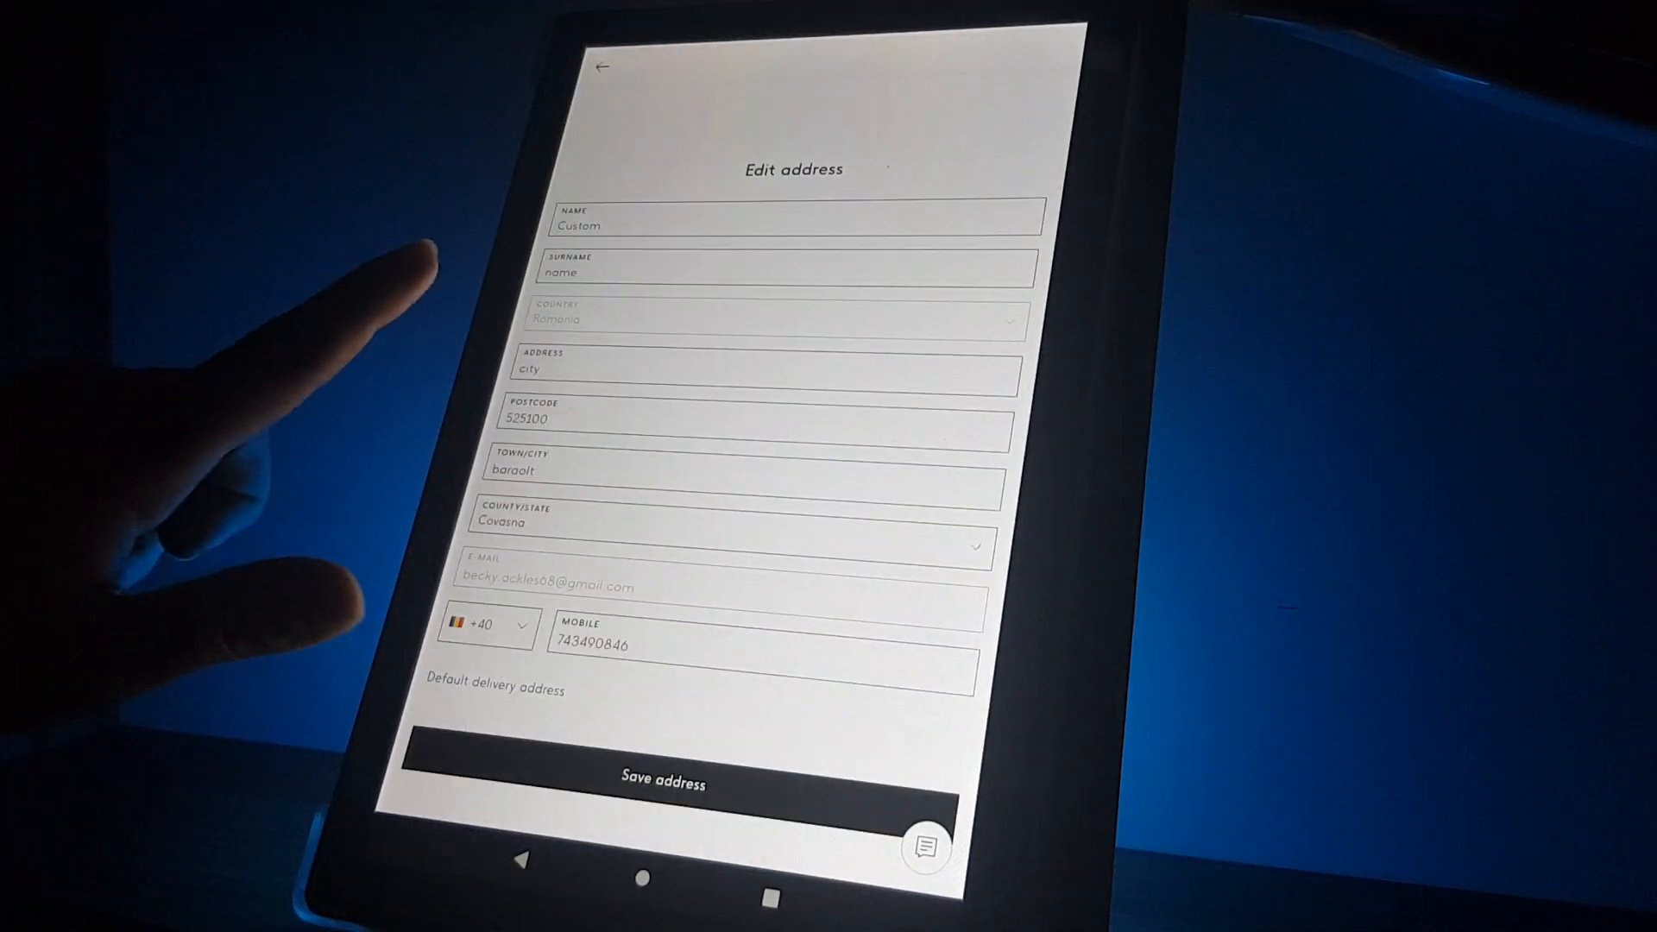
click(740, 378)
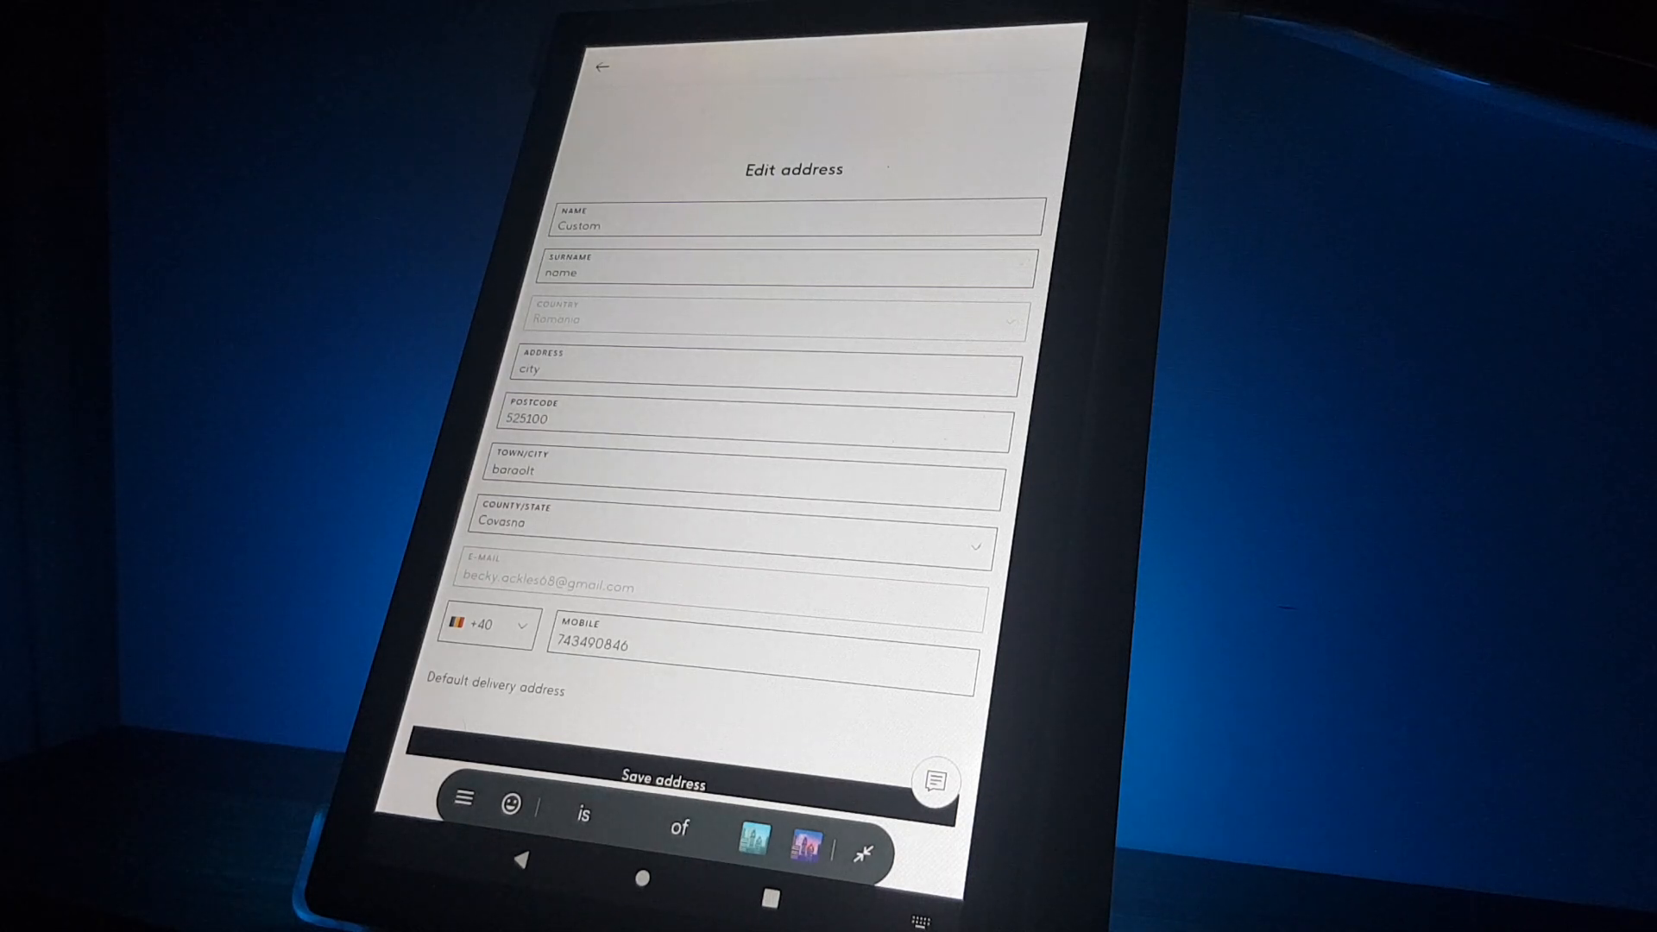
text(naema)
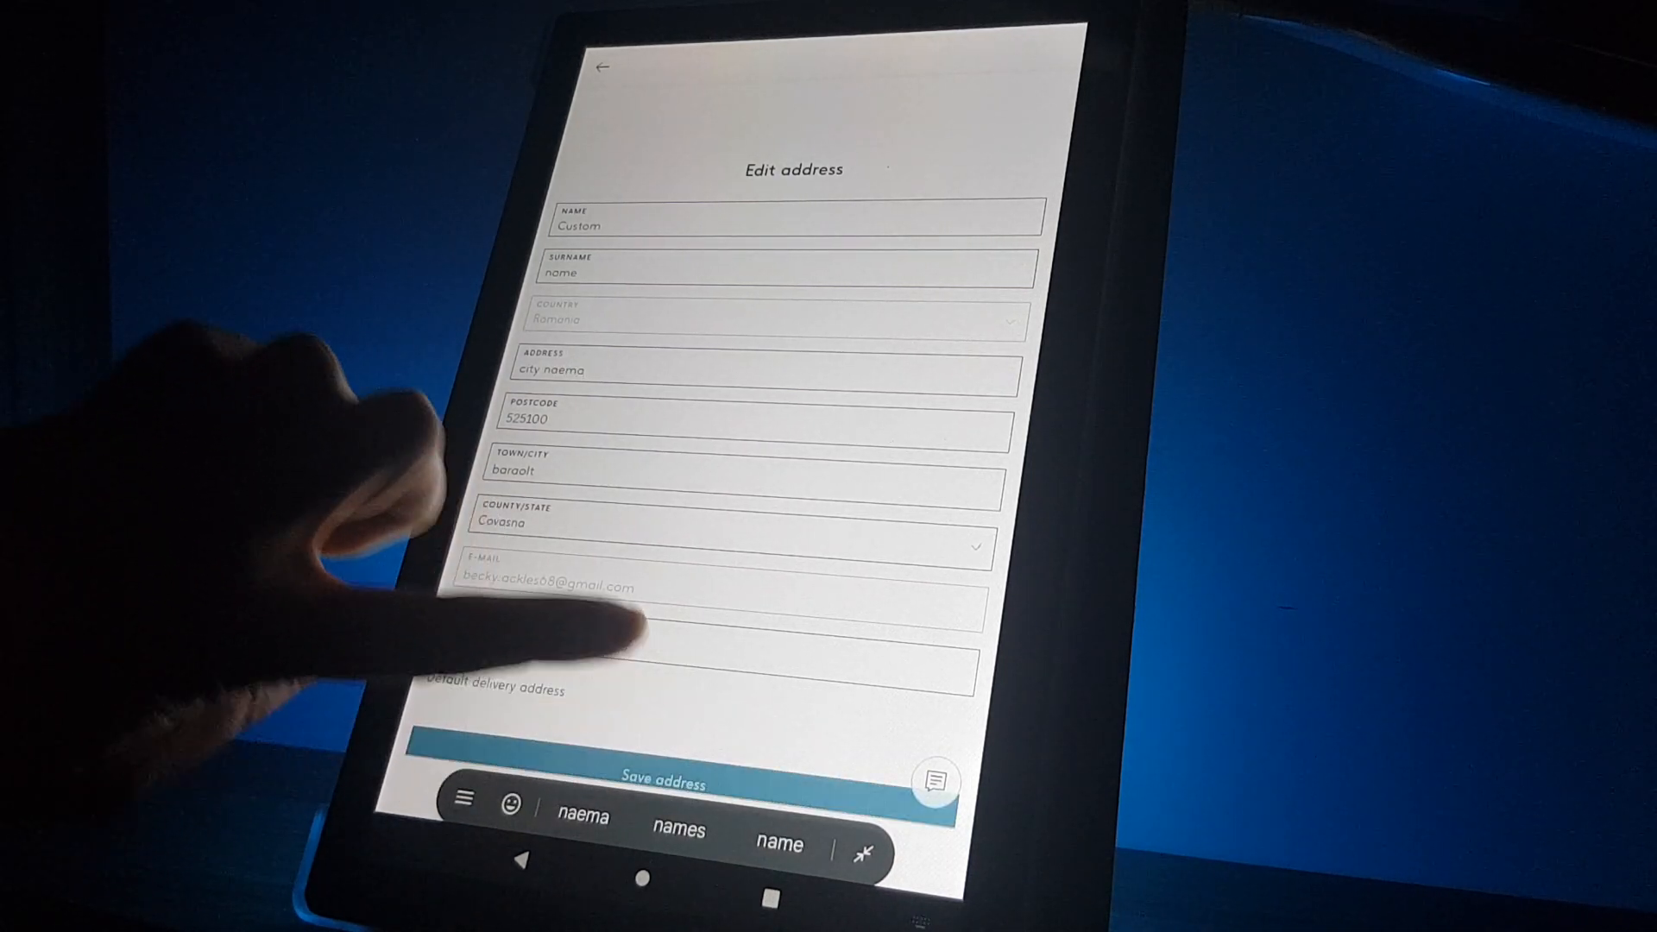
click(662, 783)
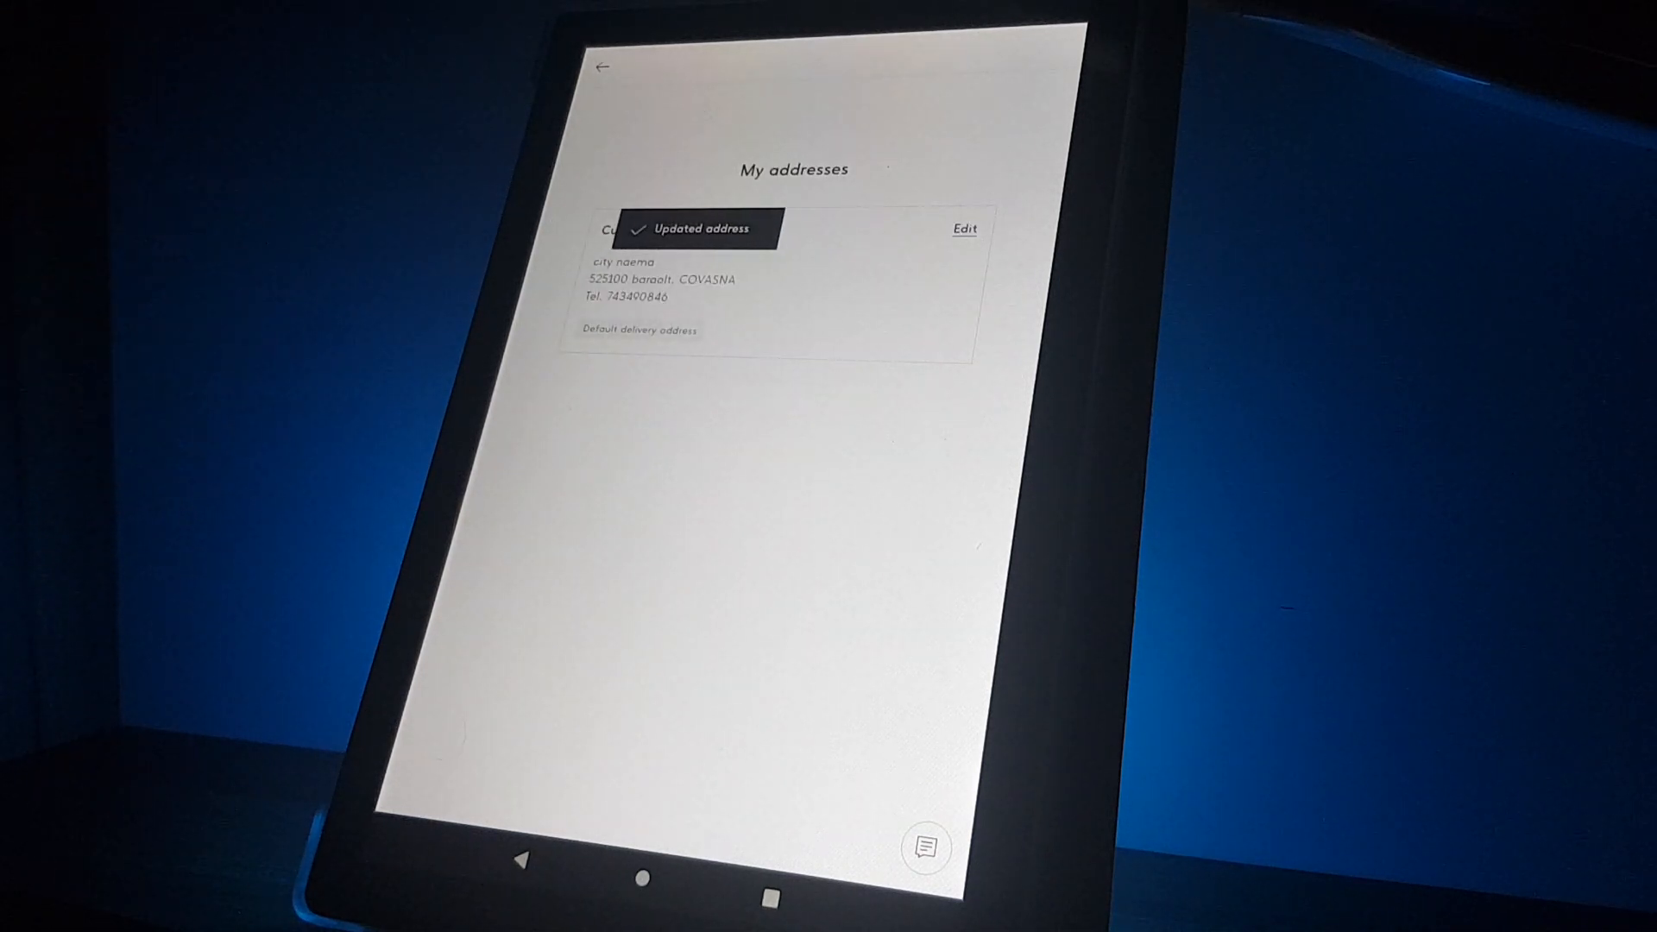